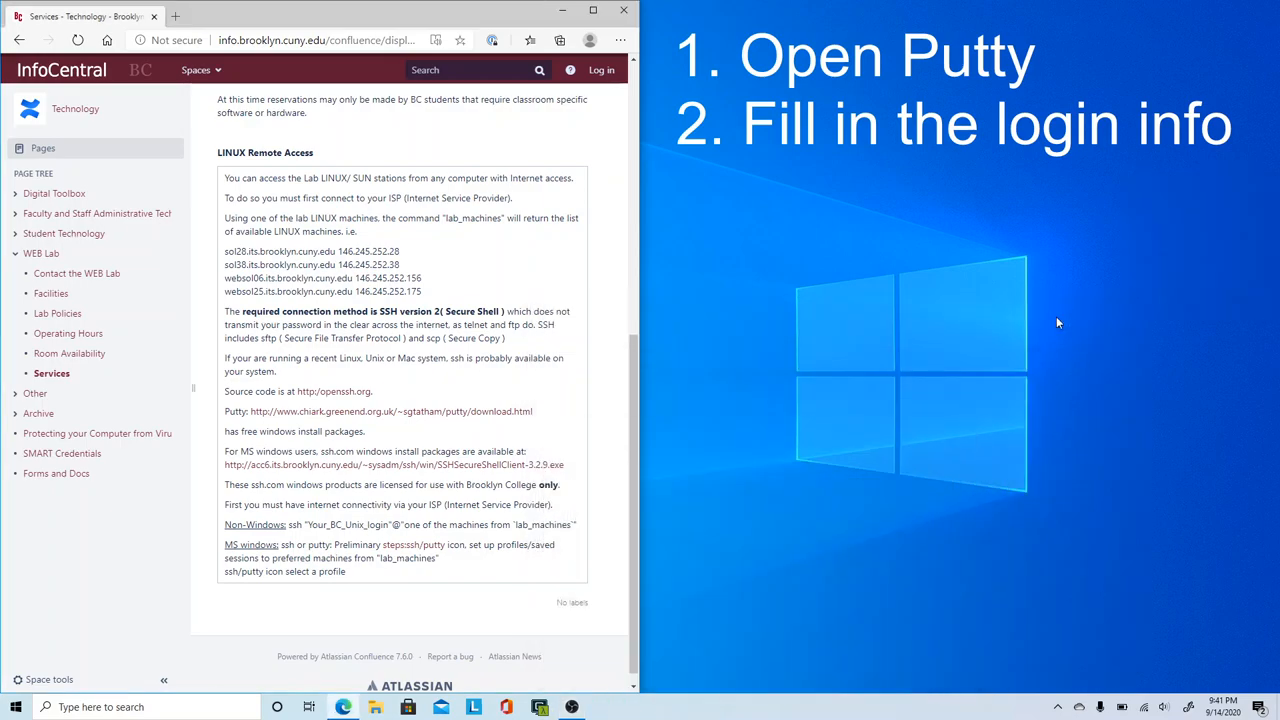
pyautogui.moveTo(435, 297)
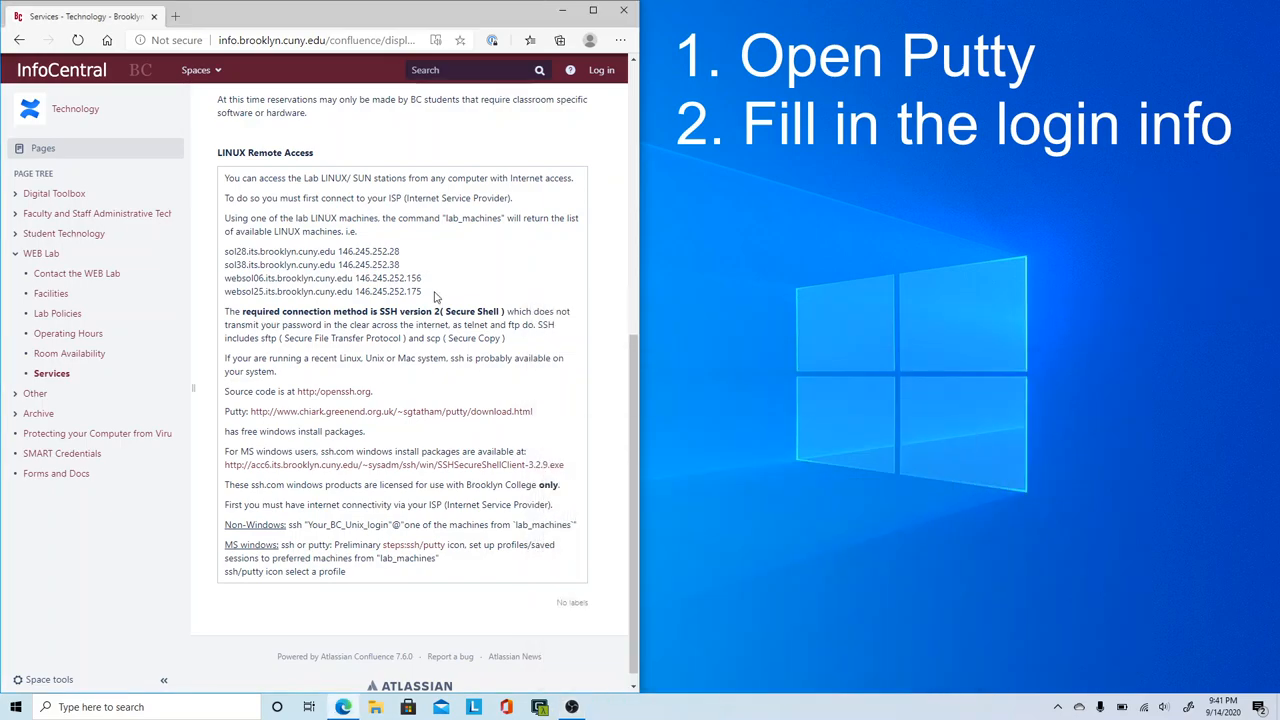
# Search the Start menu for 'putt' to find PuTTY
pyautogui.moveTo(224, 251); pyautogui.dragTo(421, 291)
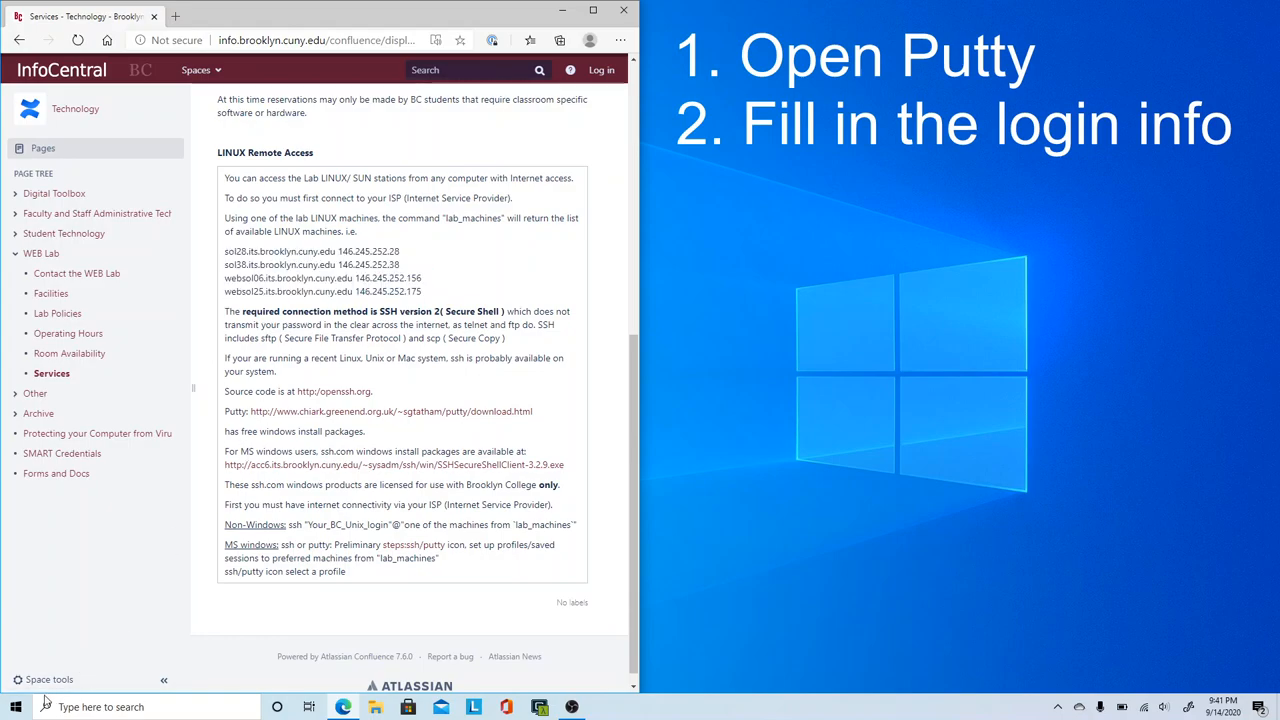
pyautogui.click(15, 707)
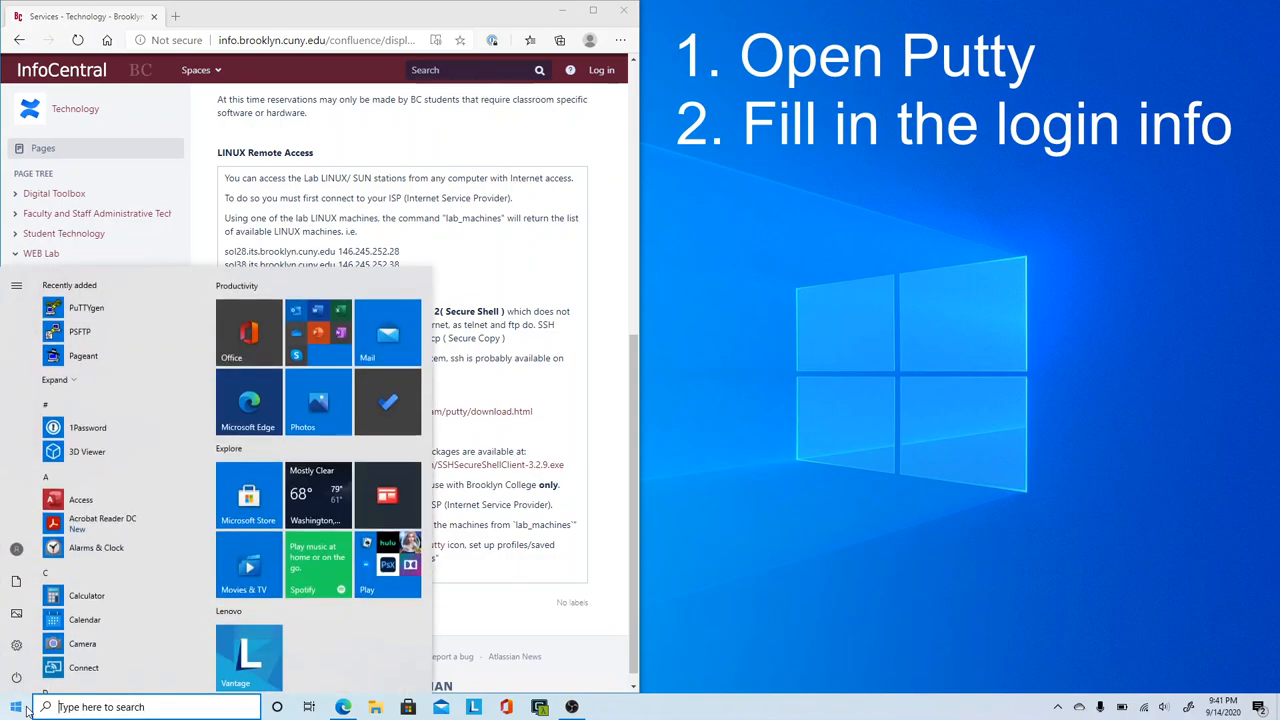
pyautogui.write('putt')
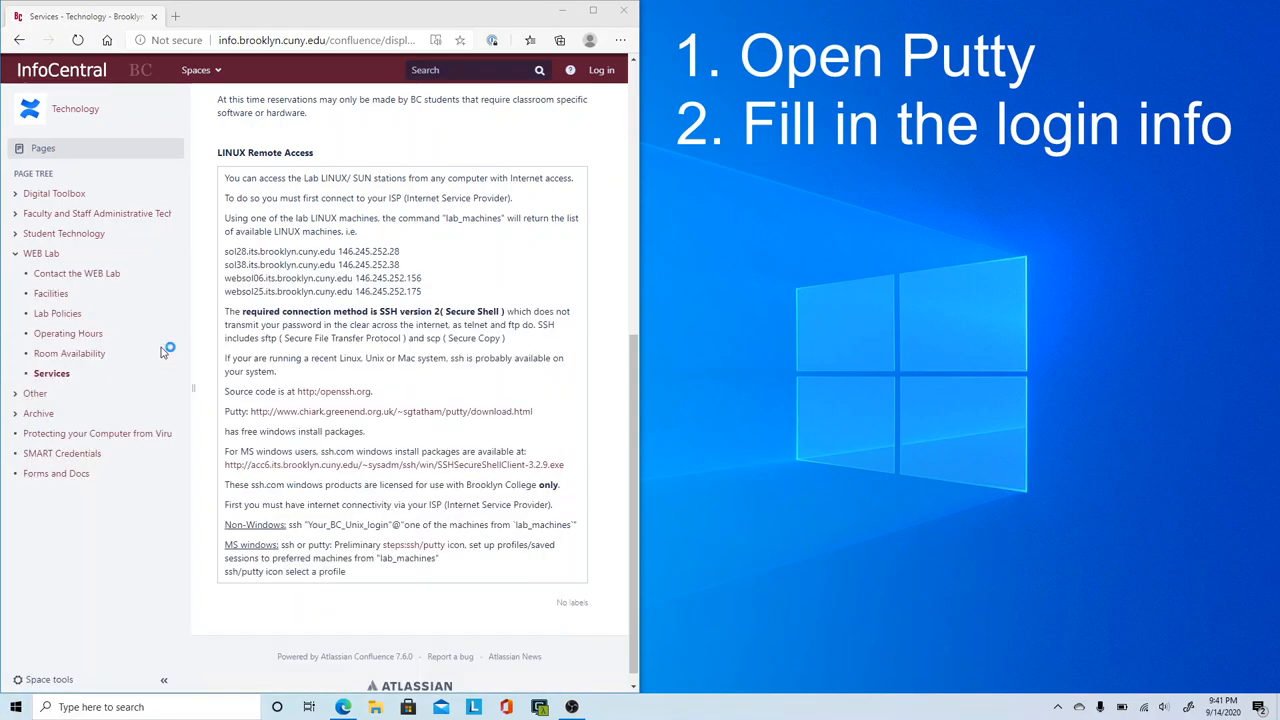
# Launch PuTTY and enter the sol28 IP 146.245.252.28 as the host name
pyautogui.click(604, 707)
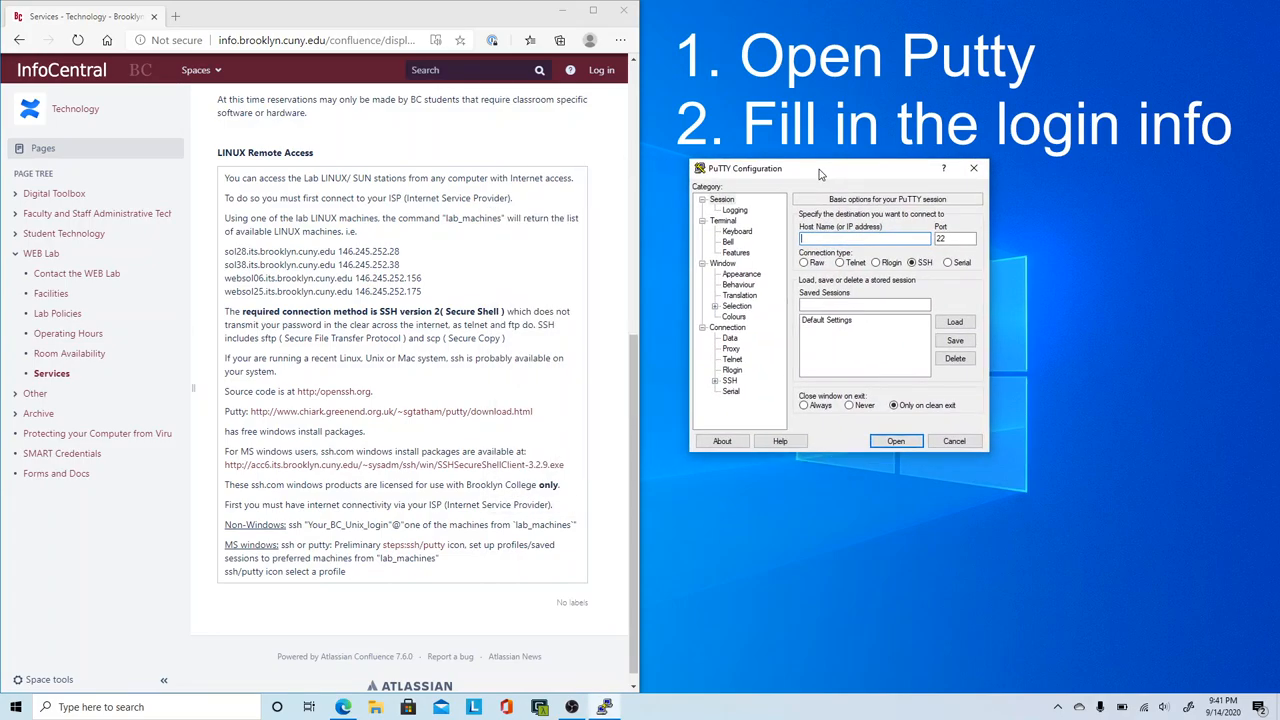
pyautogui.doubleClick(367, 251)
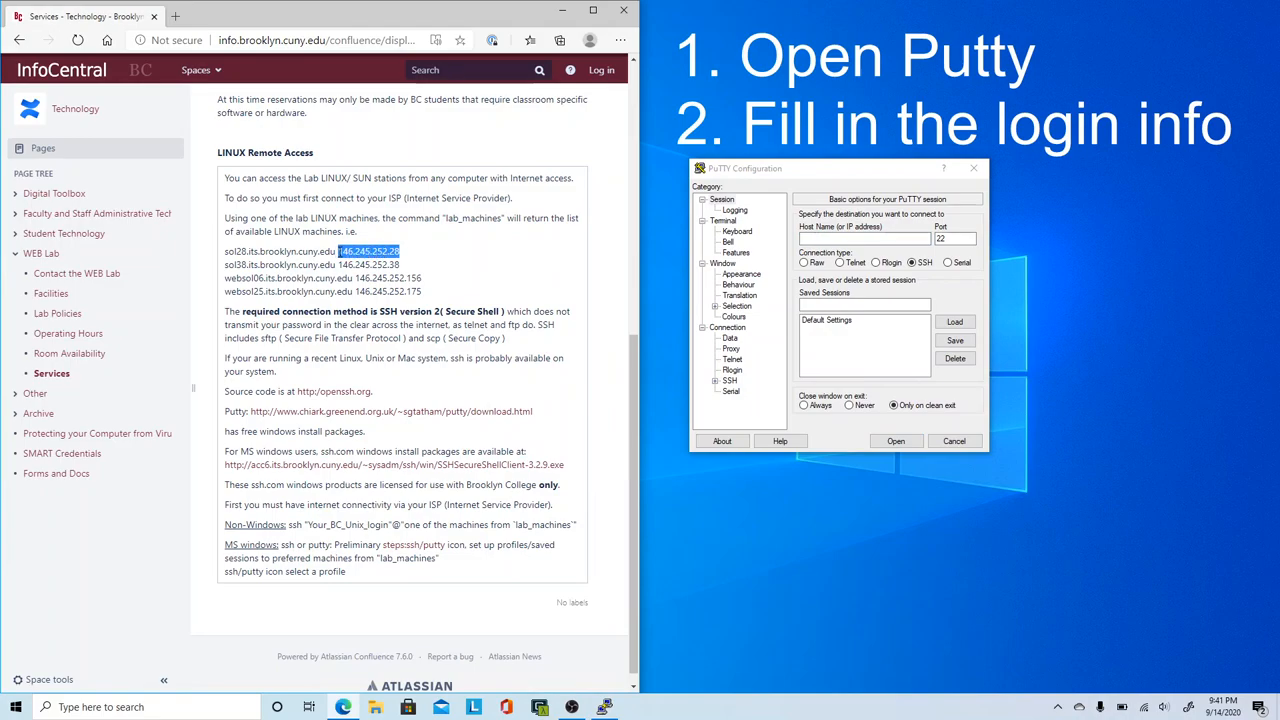
pyautogui.click(864, 238)
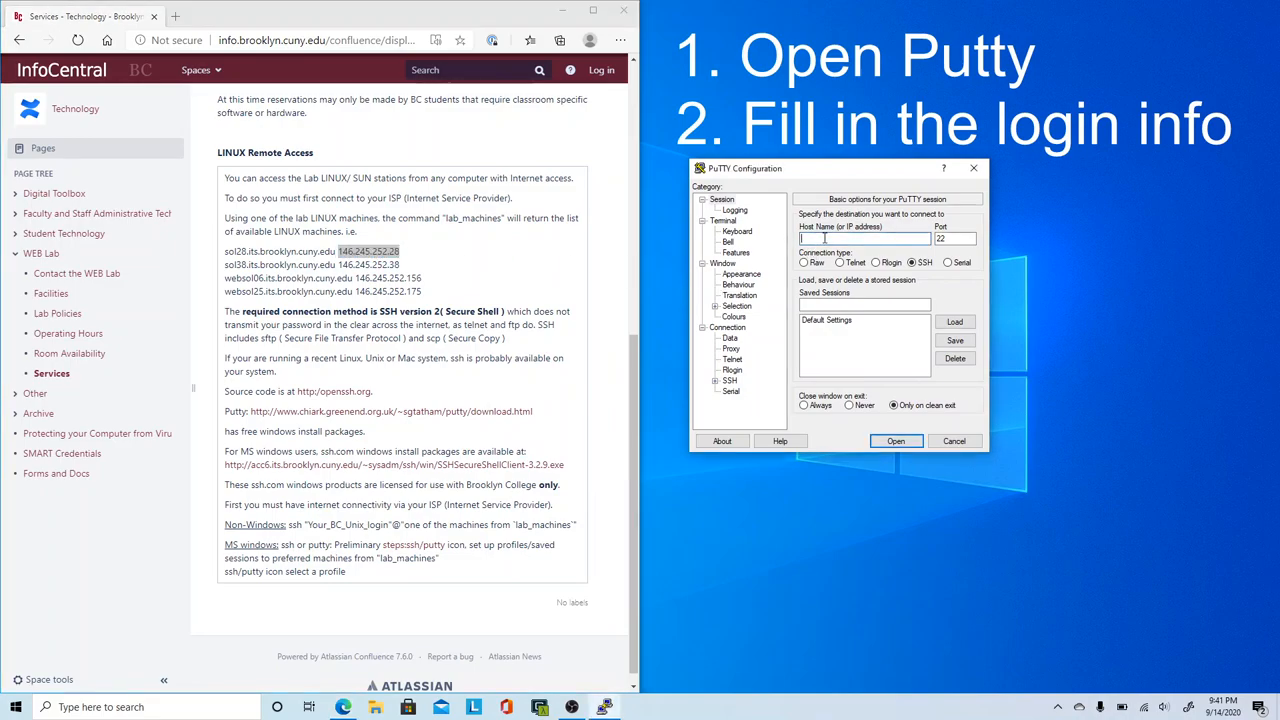
pyautogui.write('146.245.252.28')
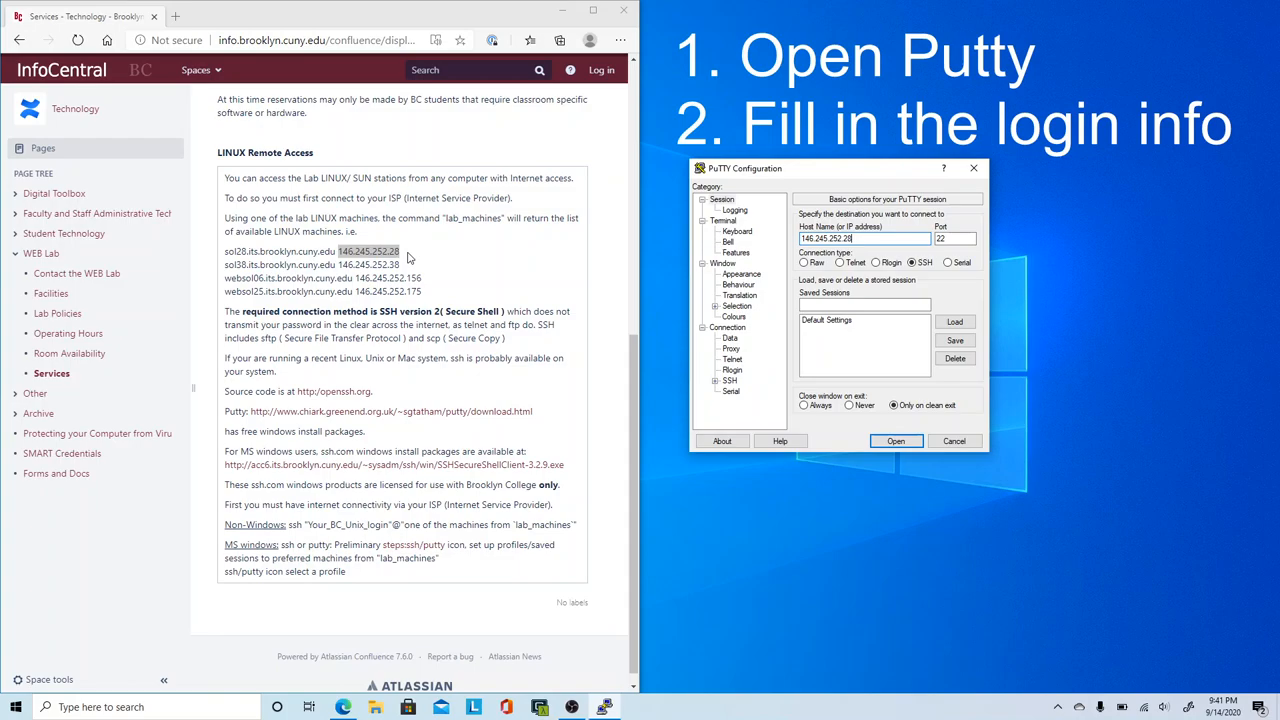
pyautogui.moveTo(911, 196)
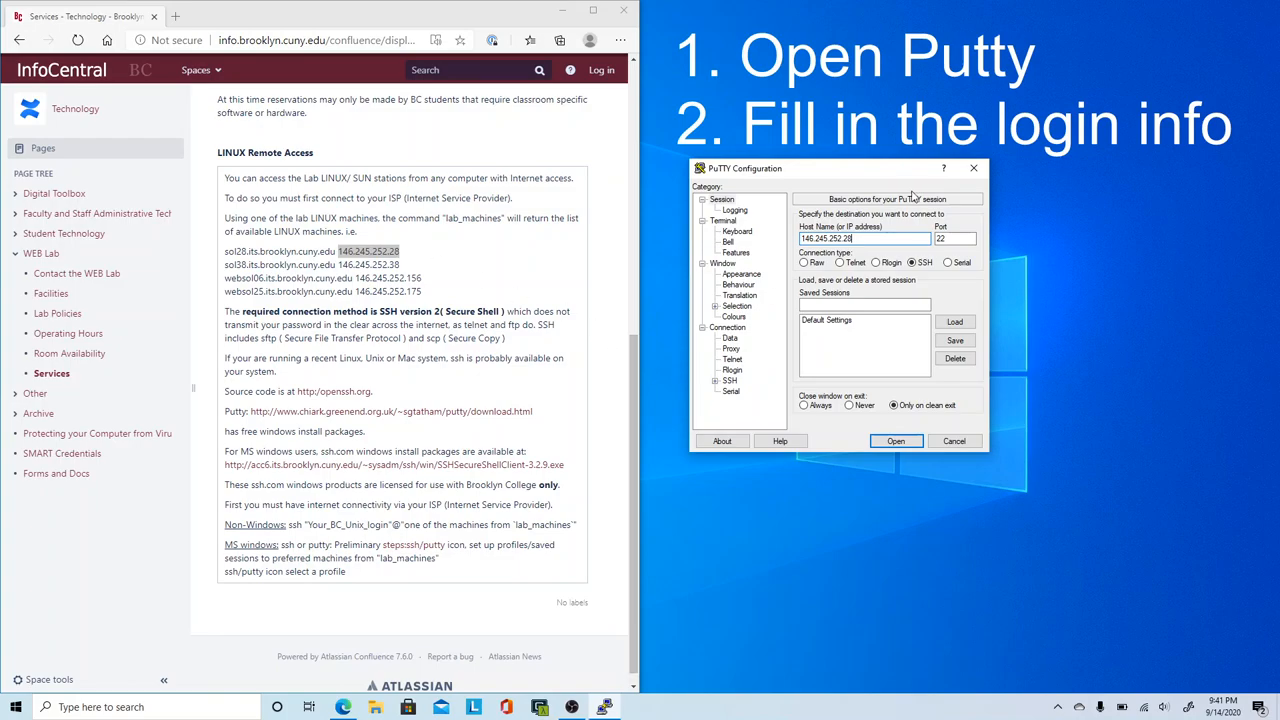
pyautogui.moveTo(880, 230)
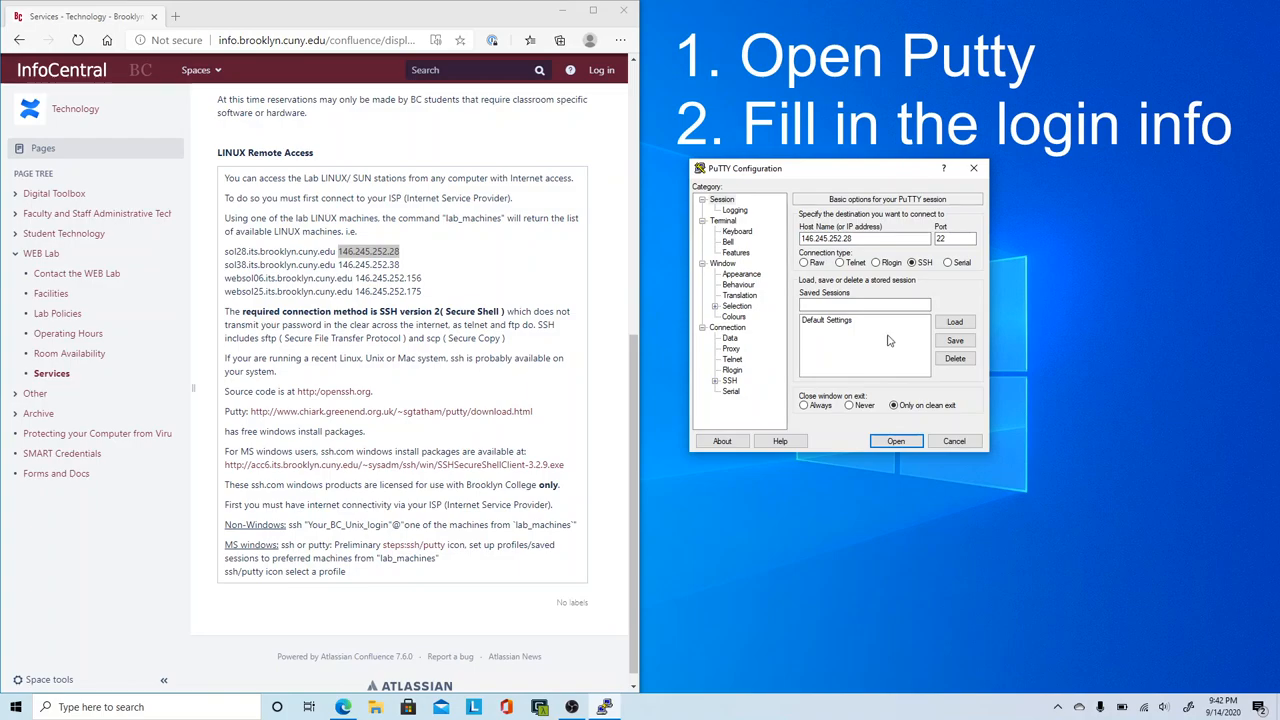
pyautogui.moveTo(818, 343)
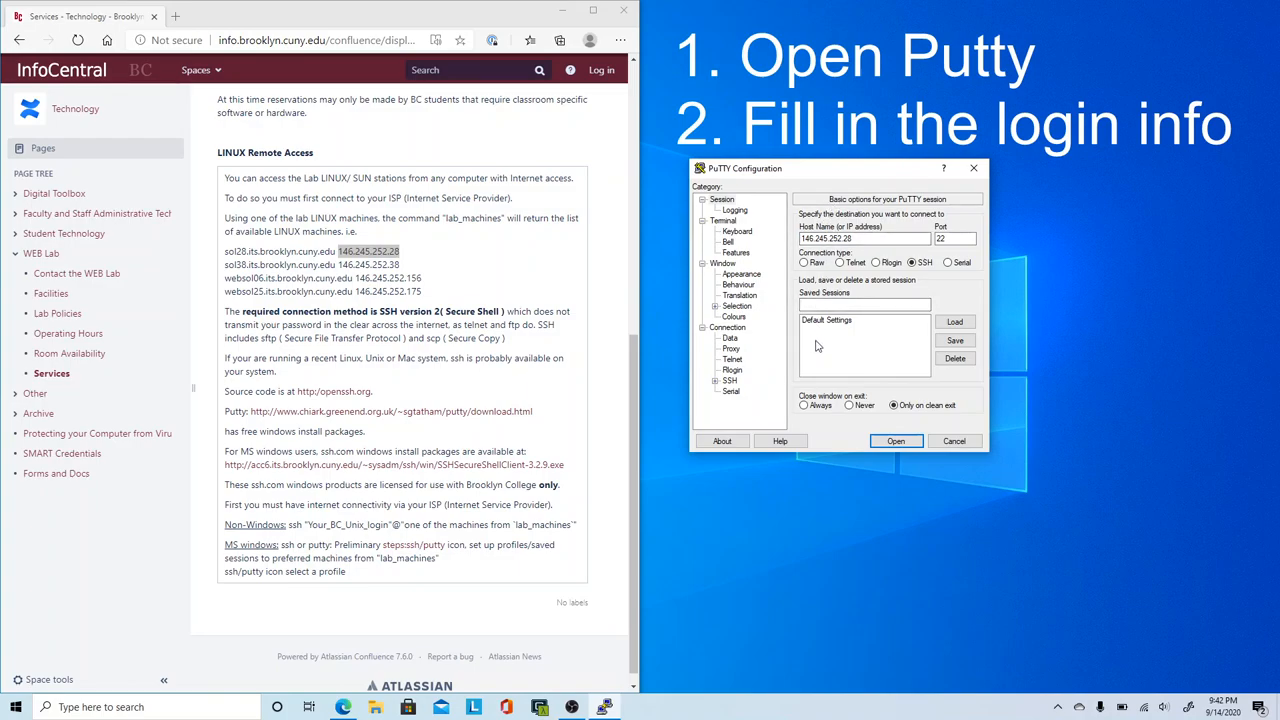
pyautogui.moveTo(765, 555)
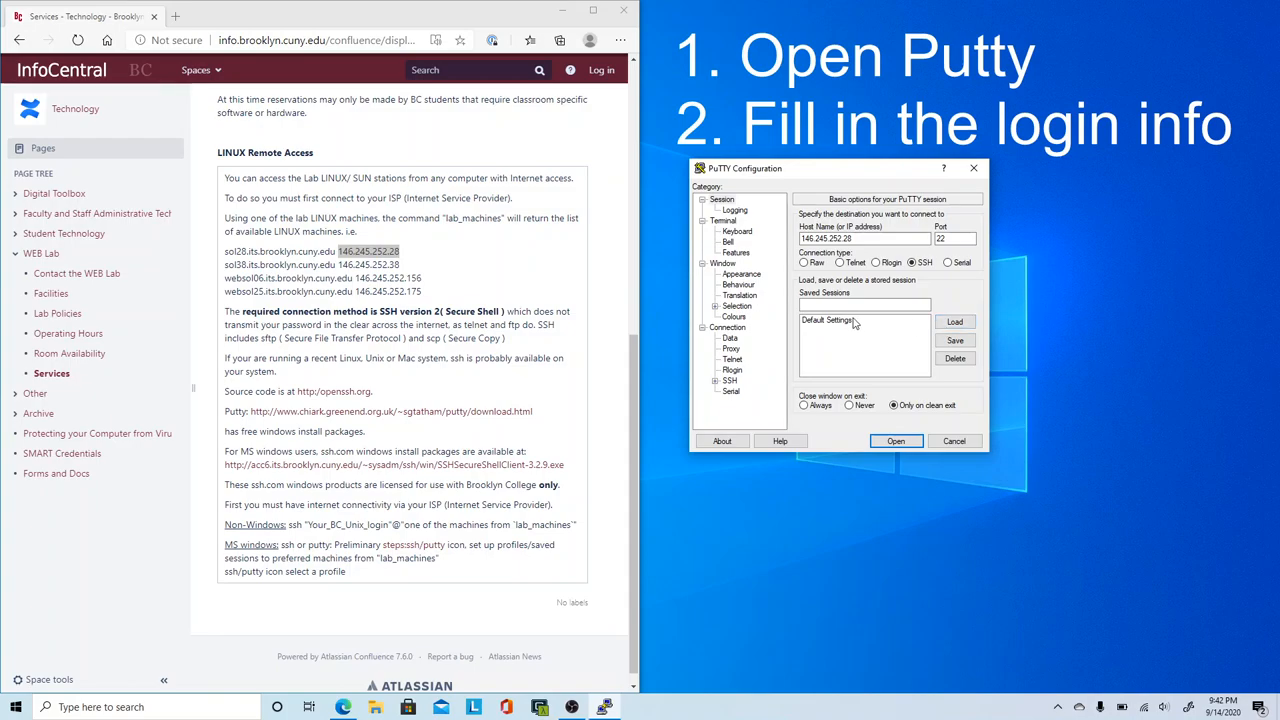
# Load Default Settings, re-enter host 146.245.252.28 and start the connection
pyautogui.click(830, 320)
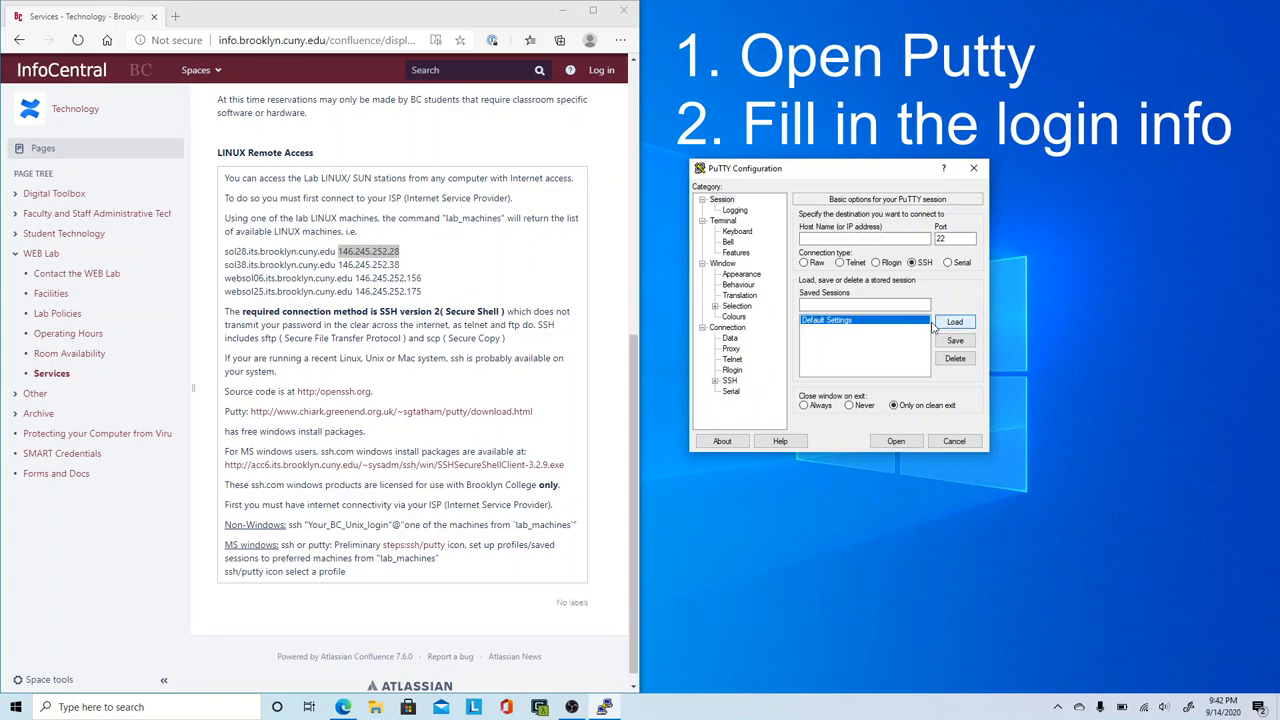
pyautogui.write('146.245.252.28')
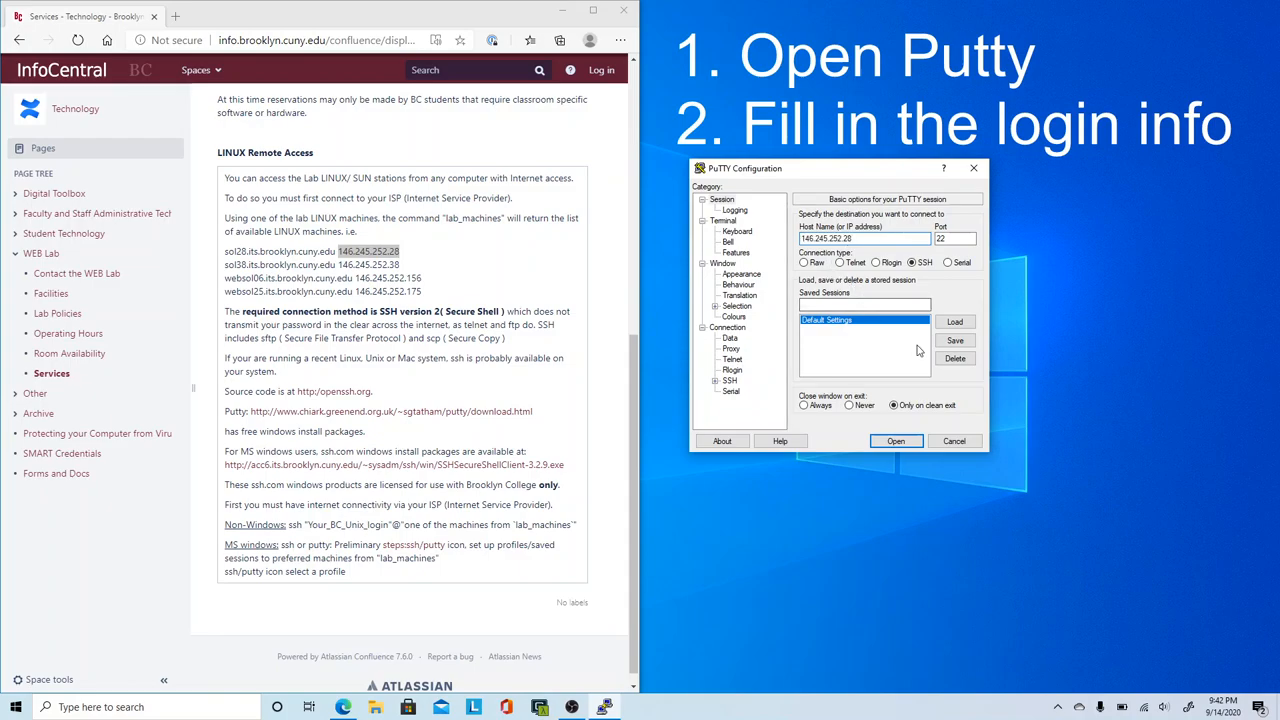
pyautogui.click(895, 441)
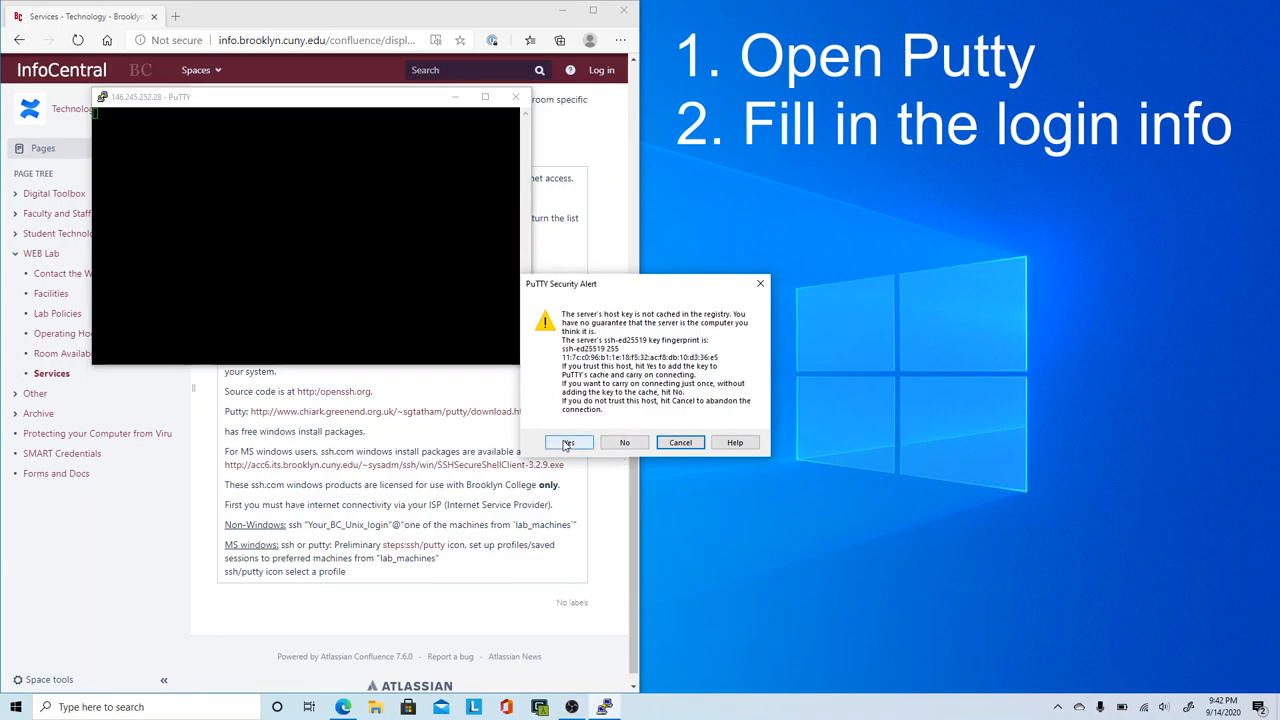
pyautogui.click(568, 442)
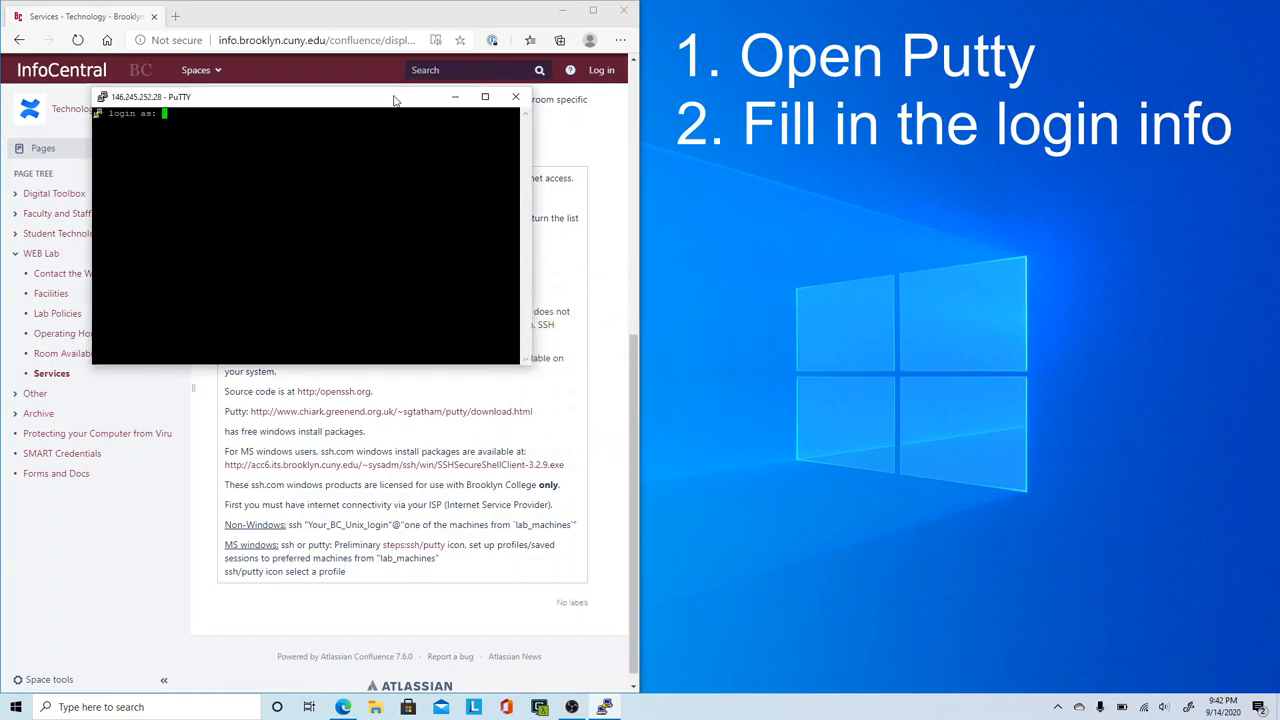
pyautogui.write('kchuang')
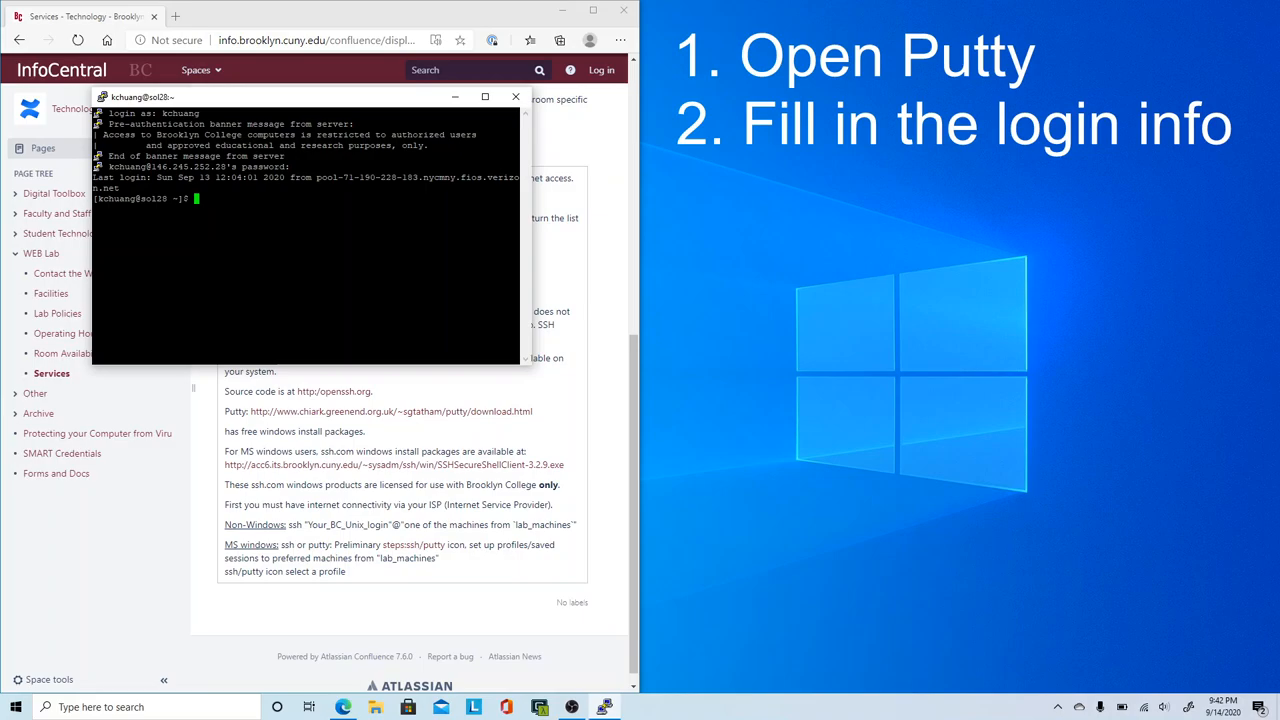
pyautogui.moveTo(583, 245)
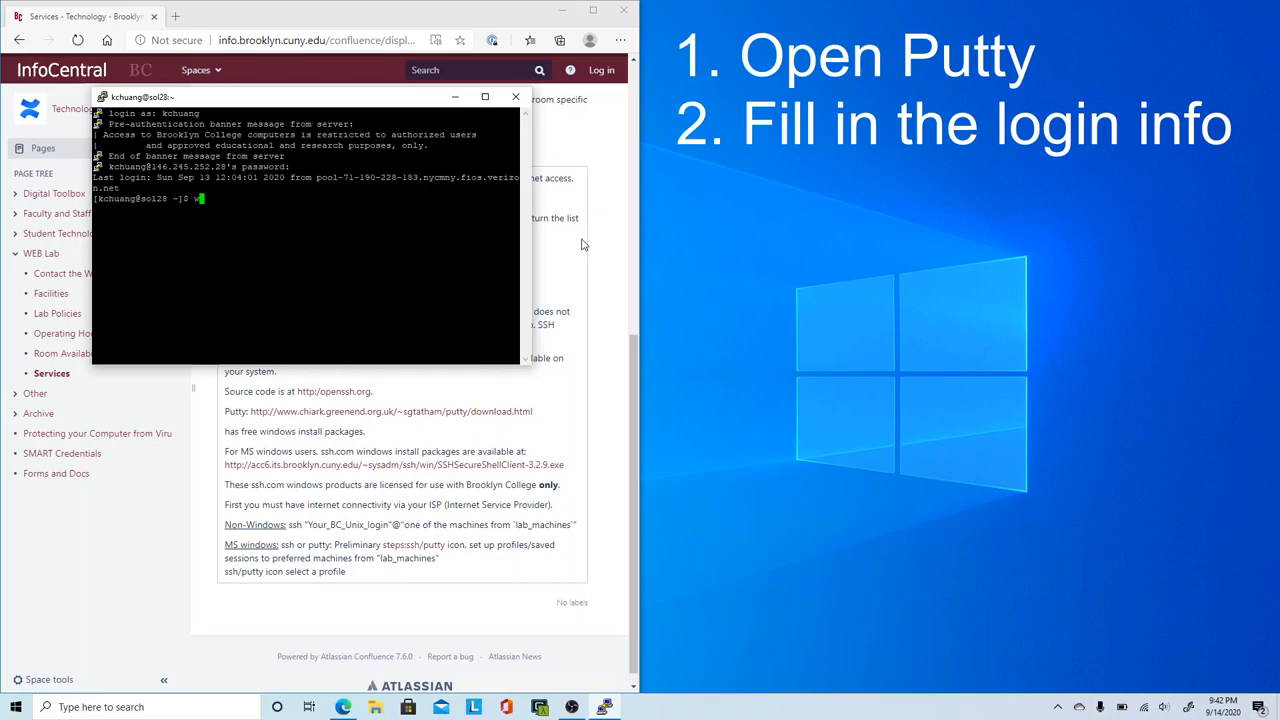
# Run whoami and java -version, showing user kchuang and Java 1.8.0_171
pyautogui.write('whoa')
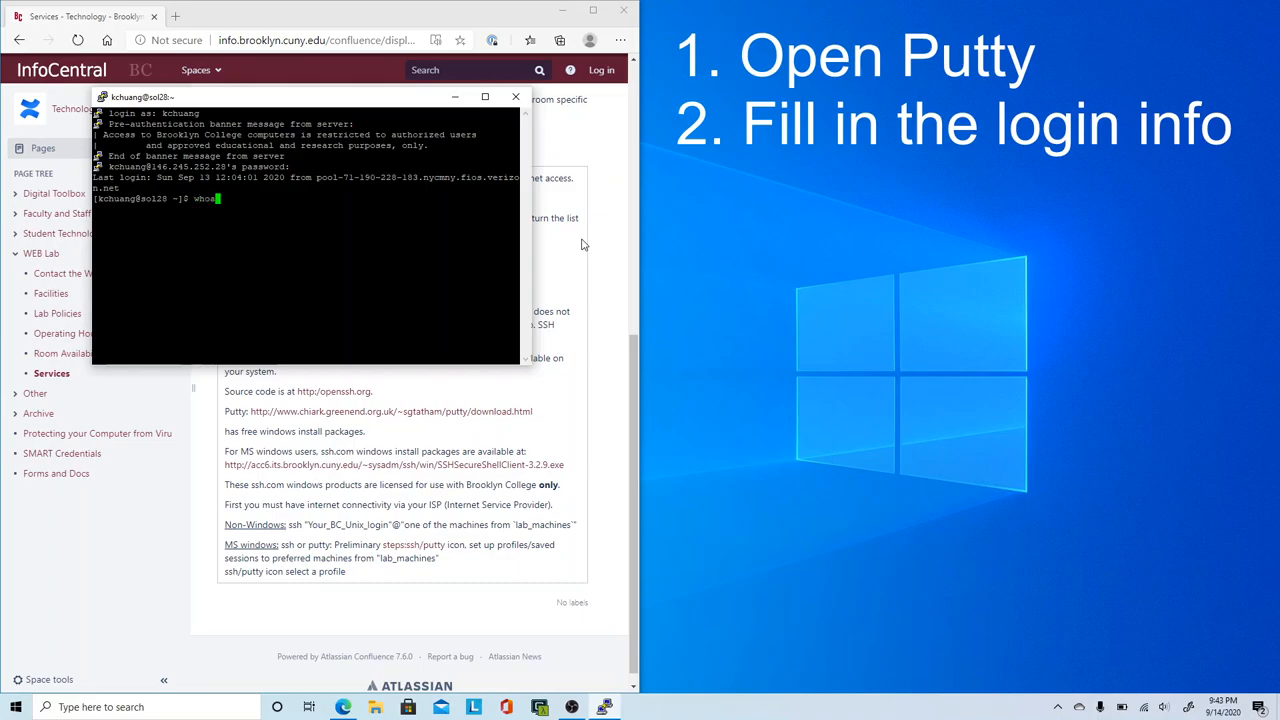
pyautogui.press('Return')
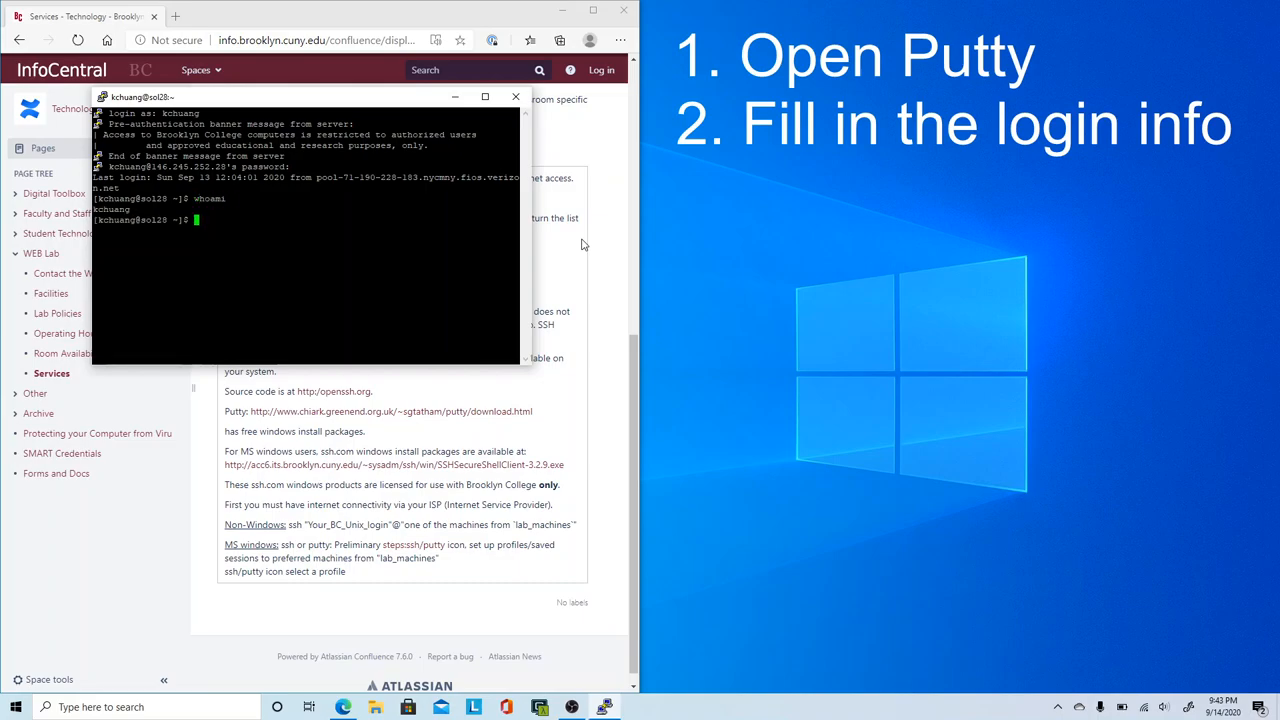
pyautogui.write('java -')
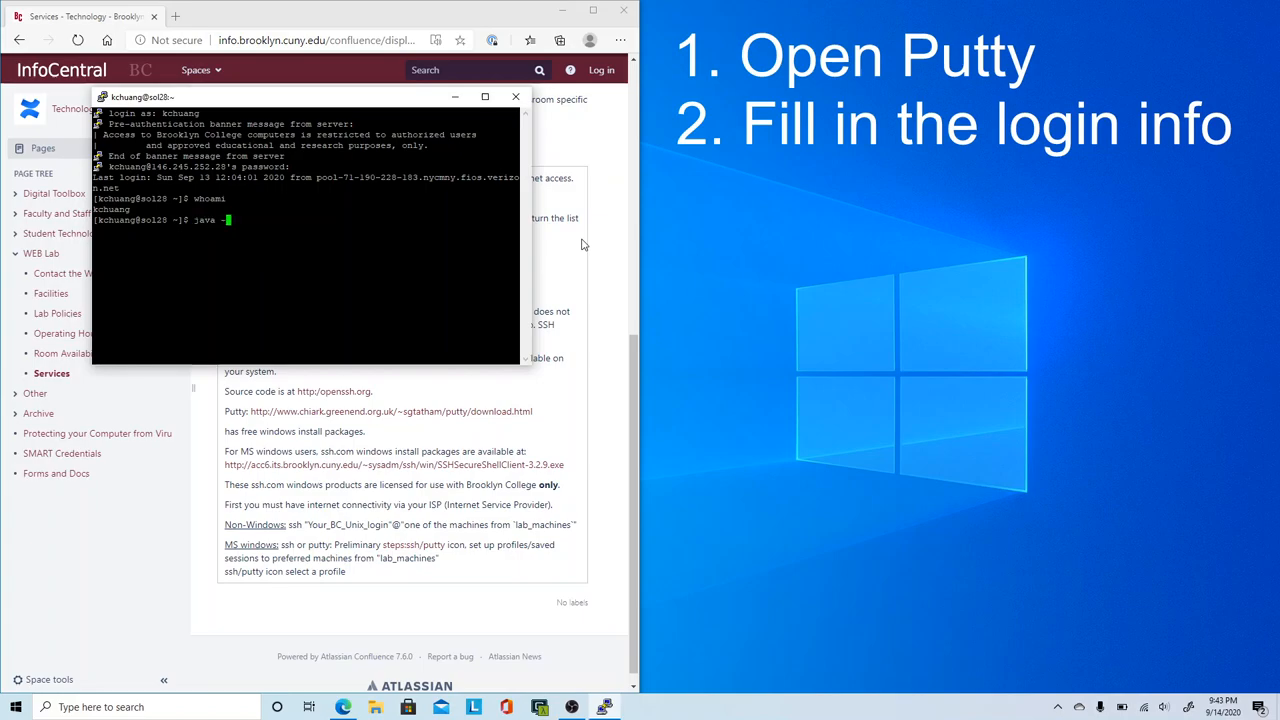
pyautogui.write('Ve')
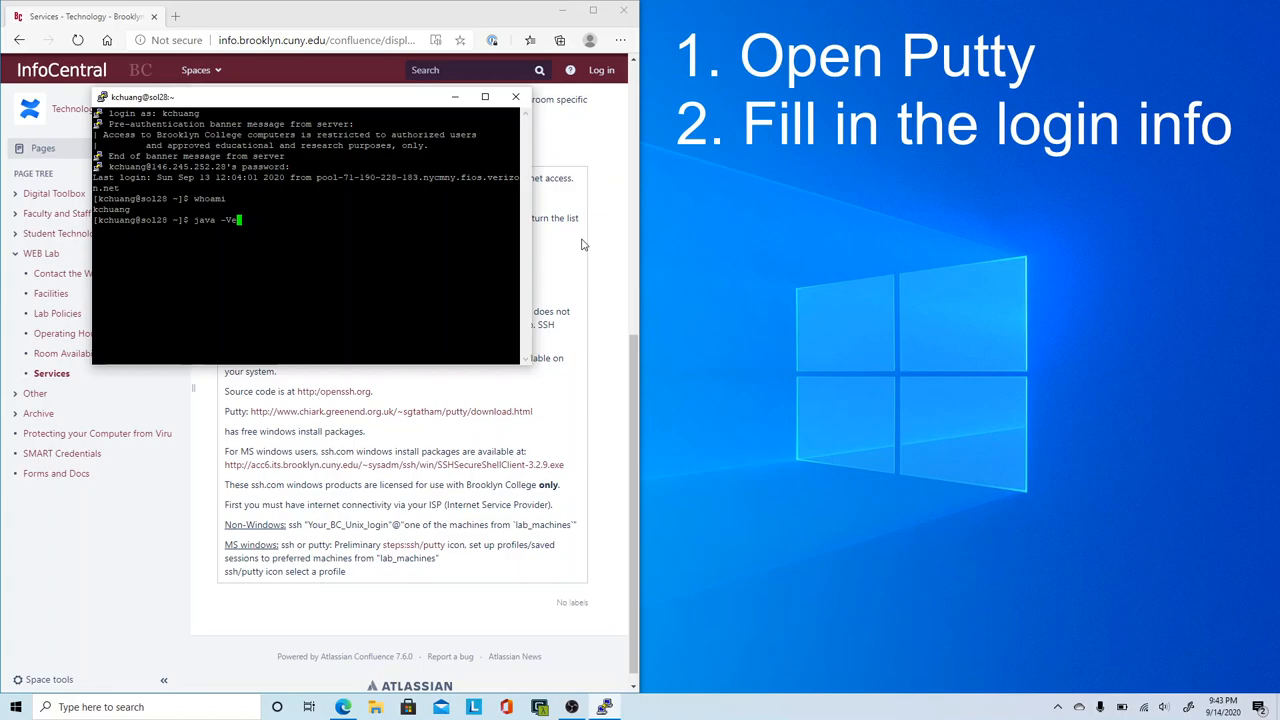
pyautogui.write('rsion')
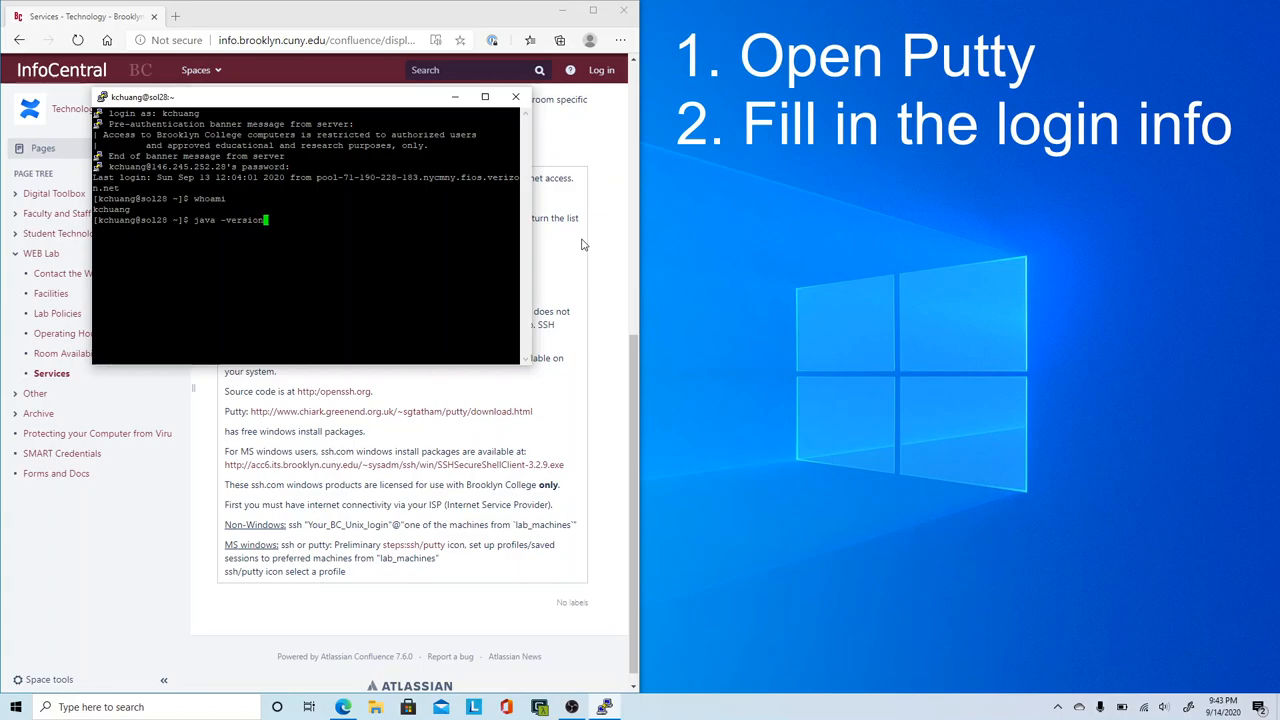
pyautogui.press('Return')
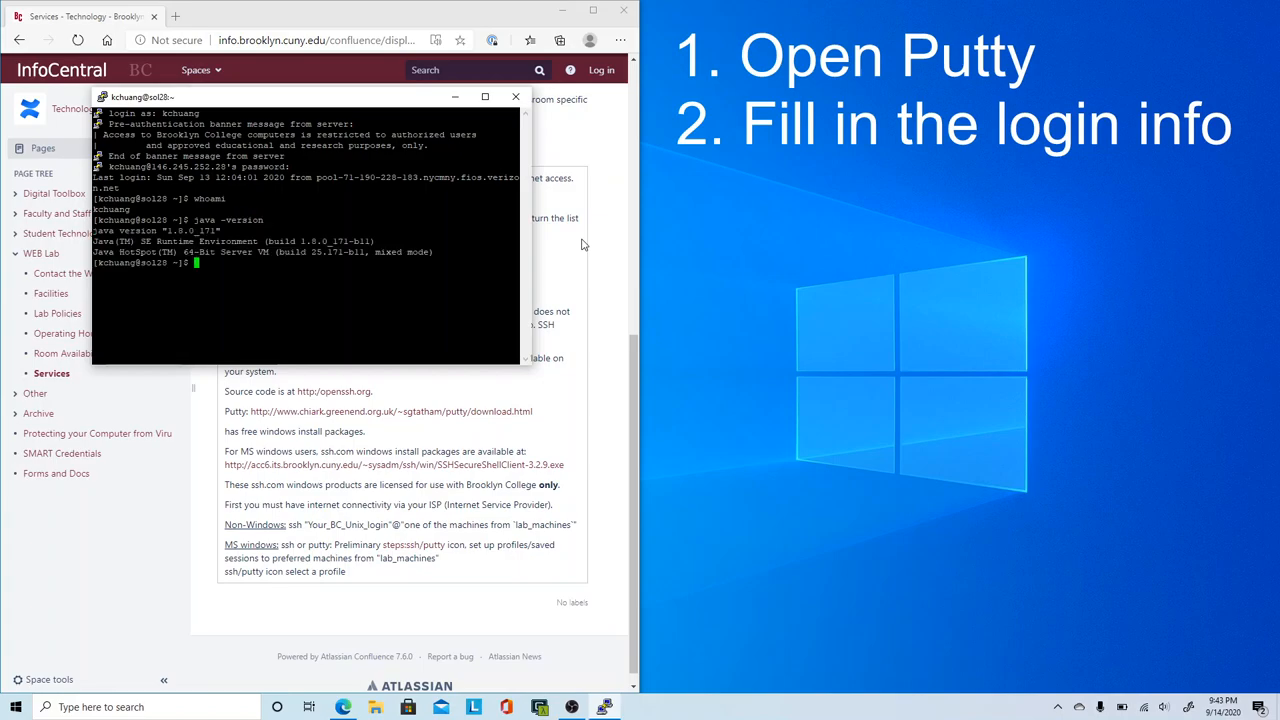
# Run which java to locate /usr/bin/java, then begin typing man java
pyautogui.write('which ja')
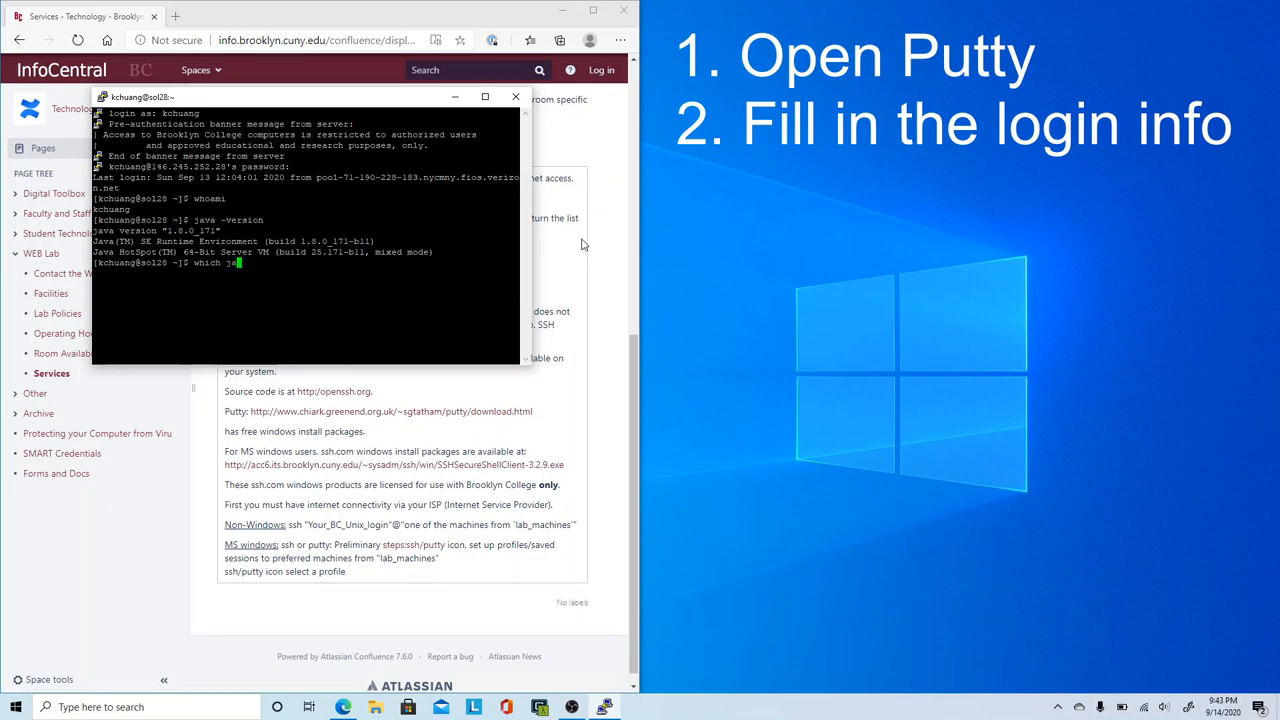
pyautogui.press('Return')
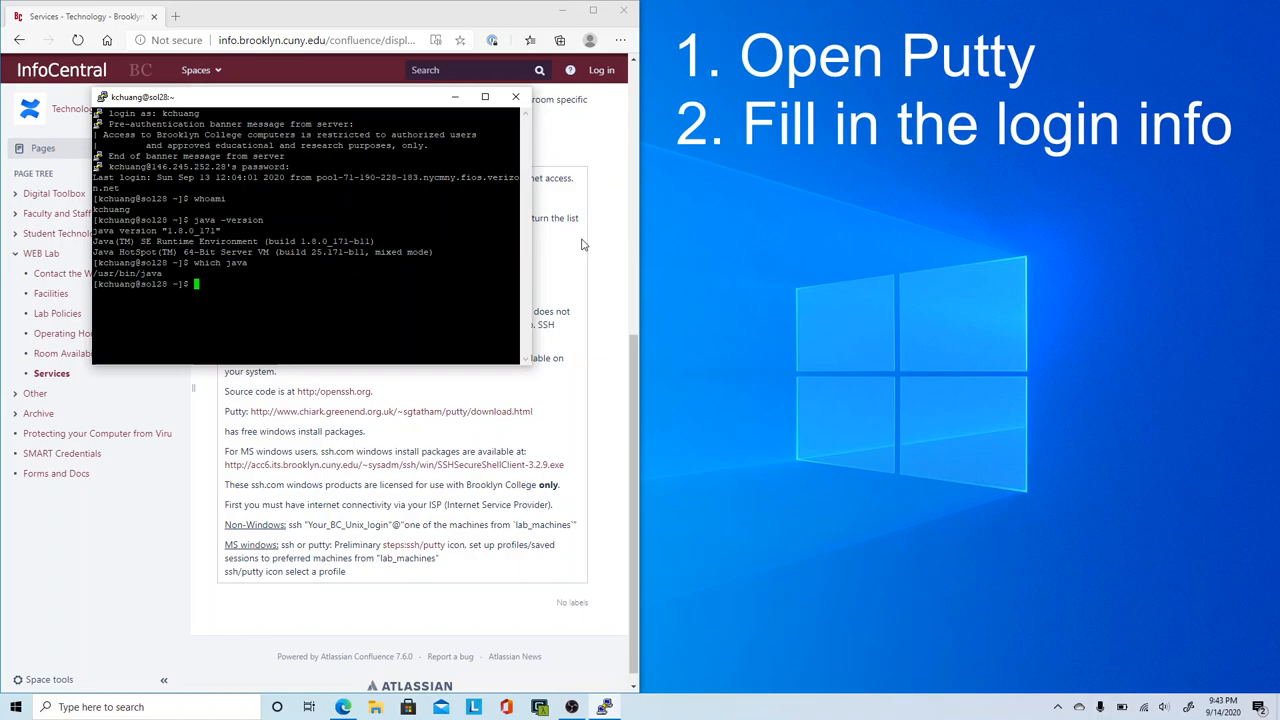
pyautogui.write('man ja')
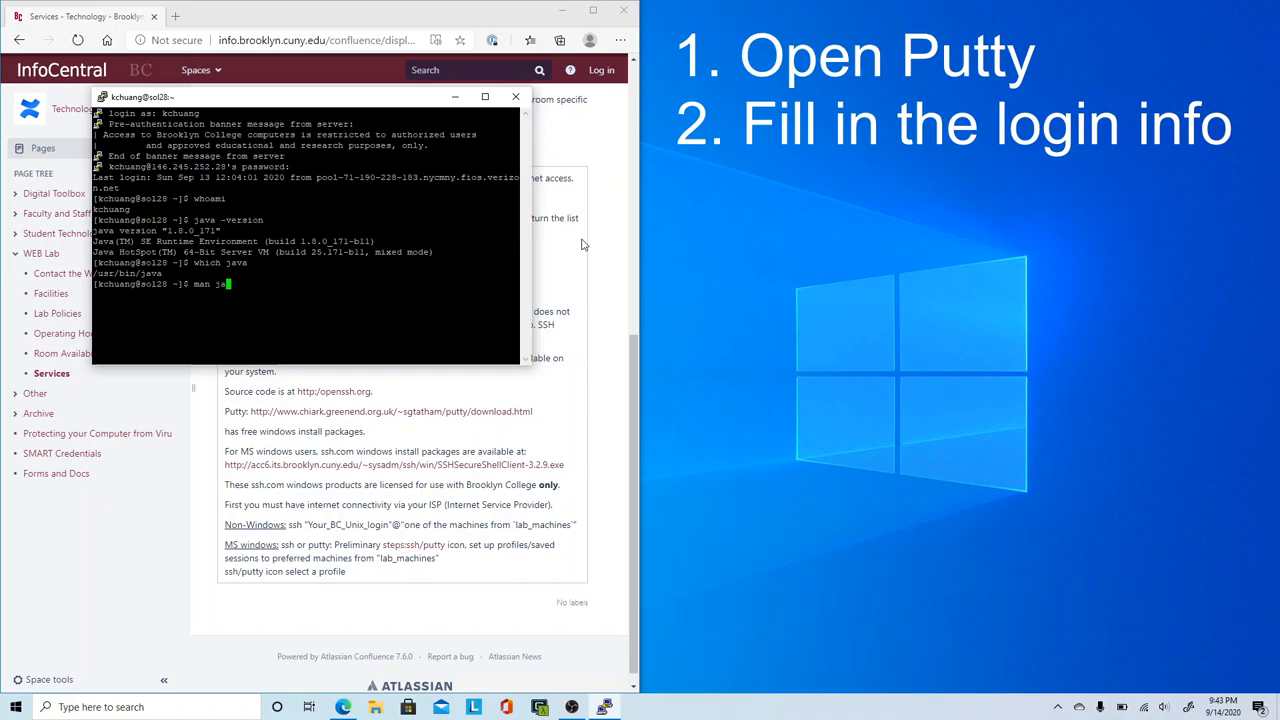
# Open the man java page and quit it with q back to the sol28 prompt
pyautogui.press('Return')
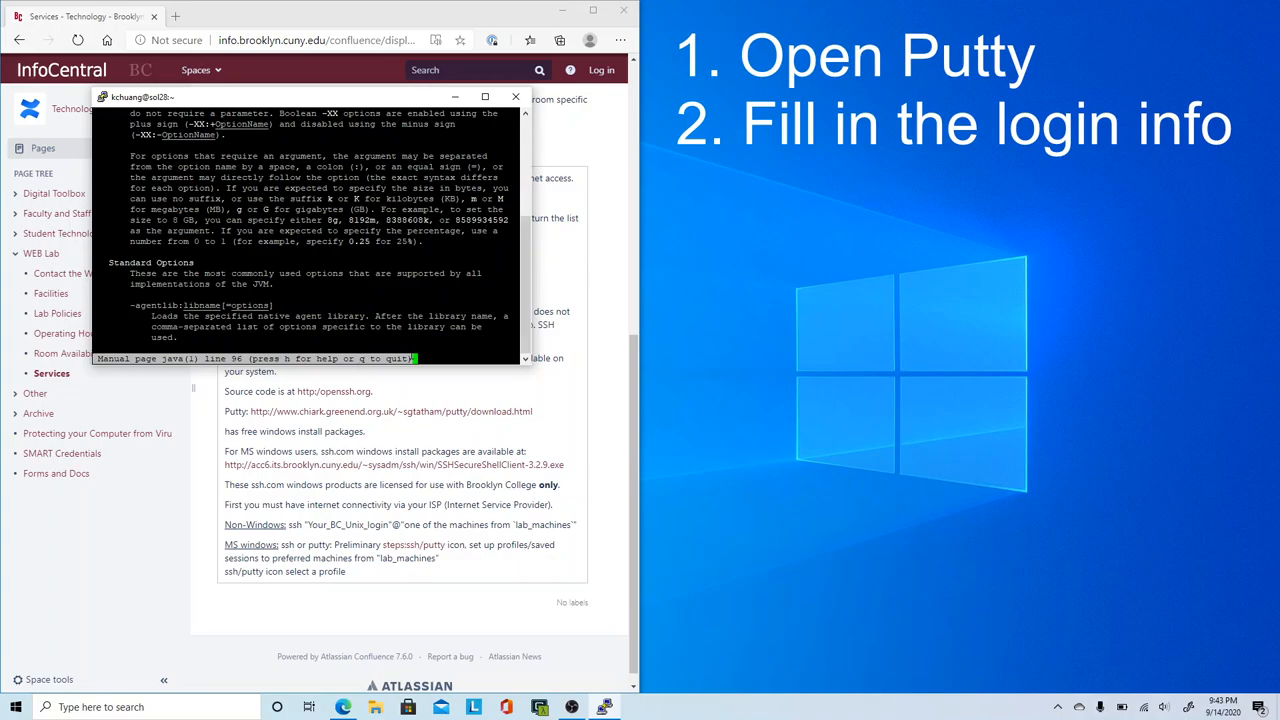
pyautogui.press('q')
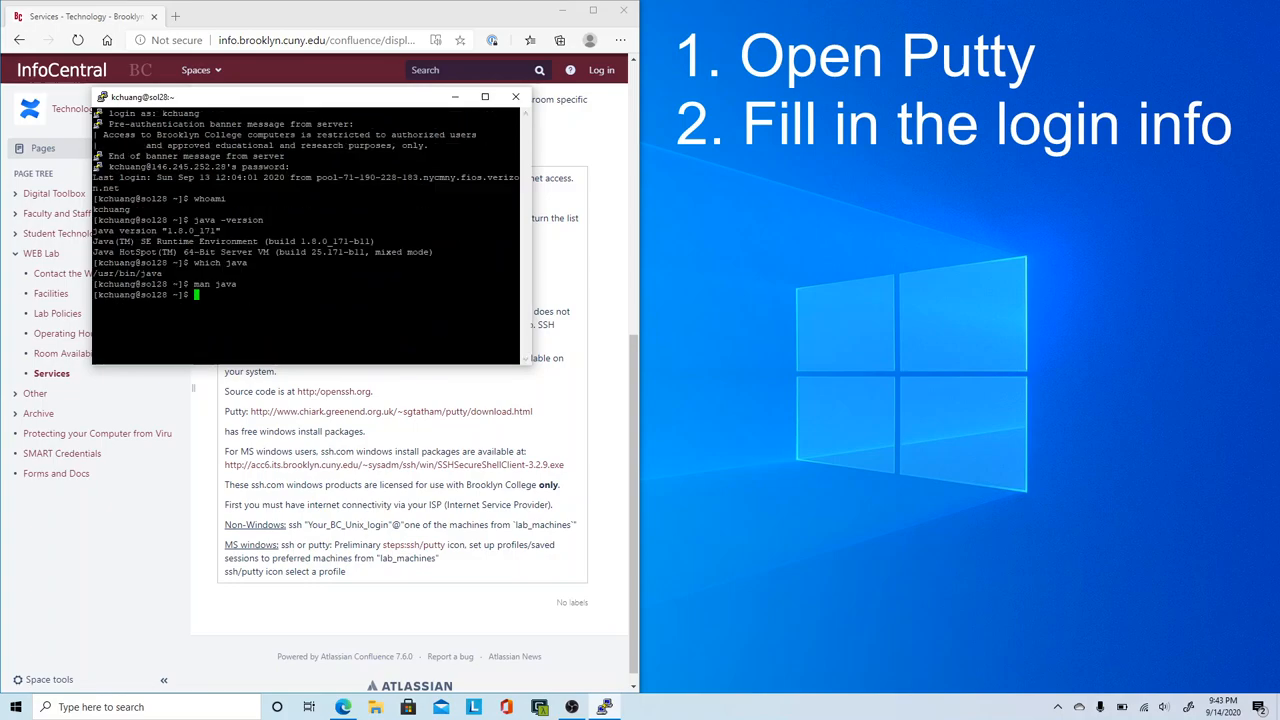